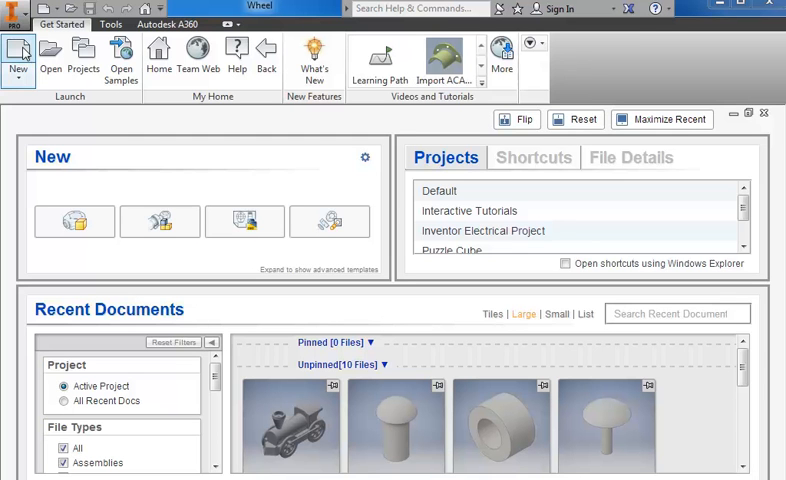
Create a new presentation document from the Standard.ipn template
{"action": "left_click", "coordinate": [17, 48]}
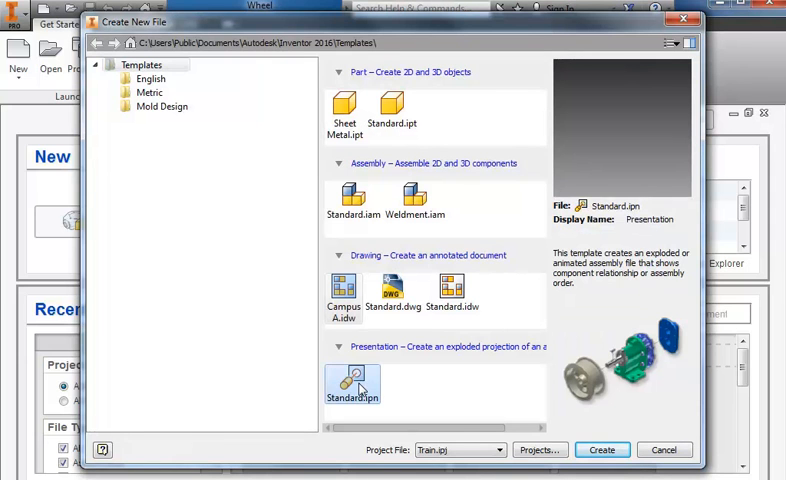
{"action": "left_click", "coordinate": [605, 450]}
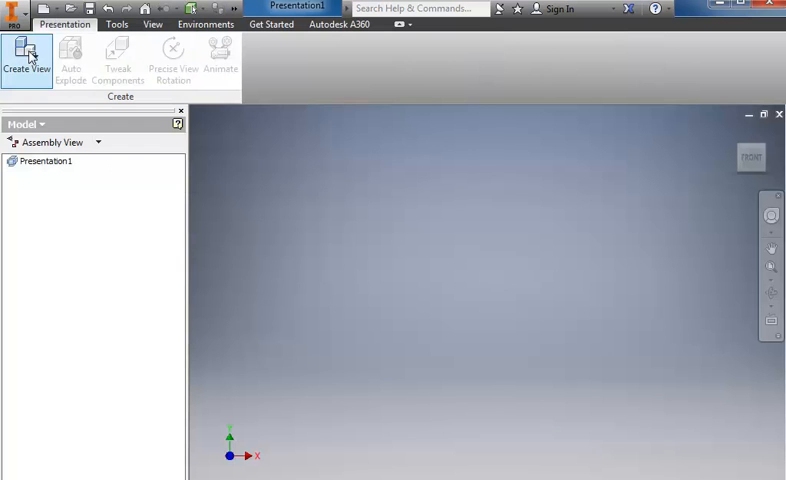
Create a view of Assembled Train.iam with one-level auto explode at distance 3
{"action": "left_click", "coordinate": [27, 50]}
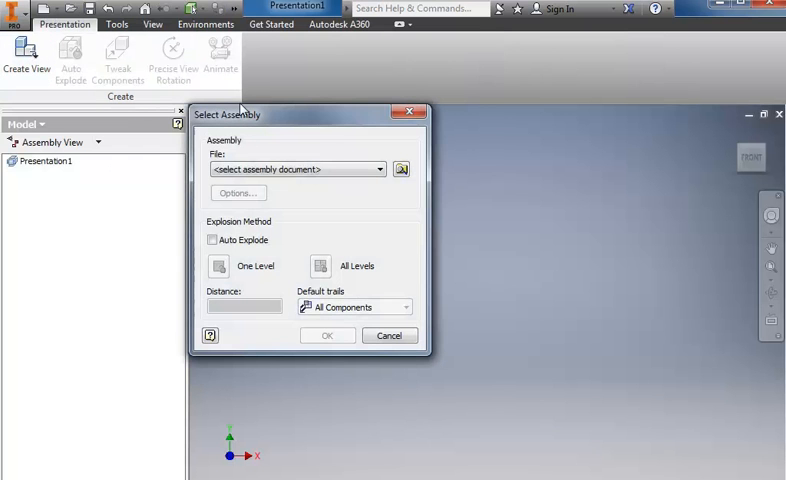
{"action": "left_click", "coordinate": [401, 168]}
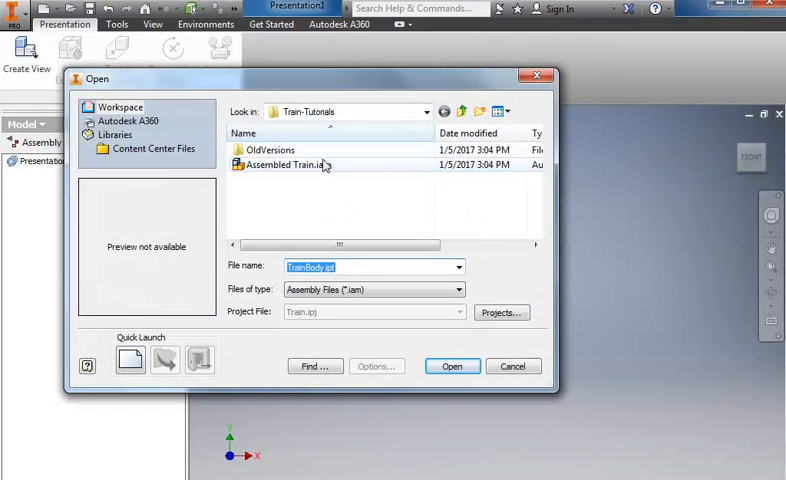
{"action": "left_click", "coordinate": [292, 165]}
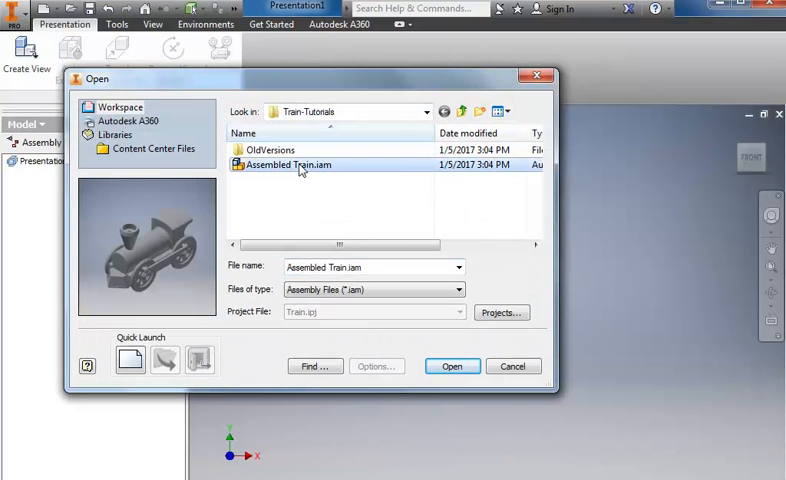
{"action": "left_click", "coordinate": [451, 366]}
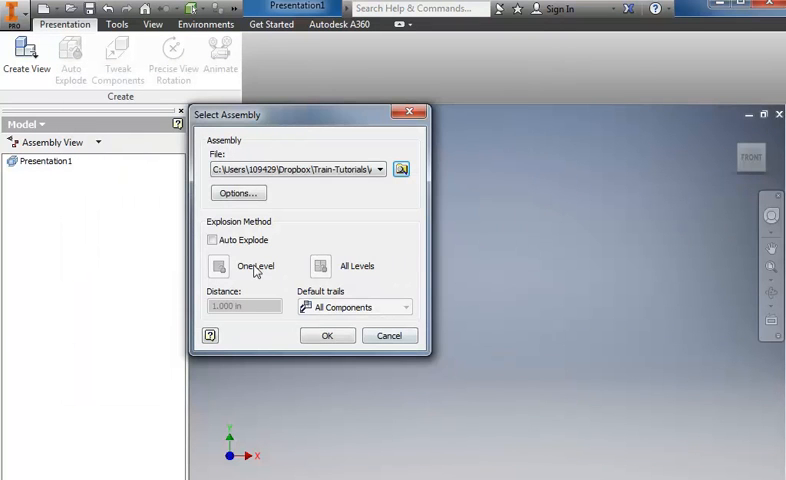
{"action": "left_click", "coordinate": [211, 239]}
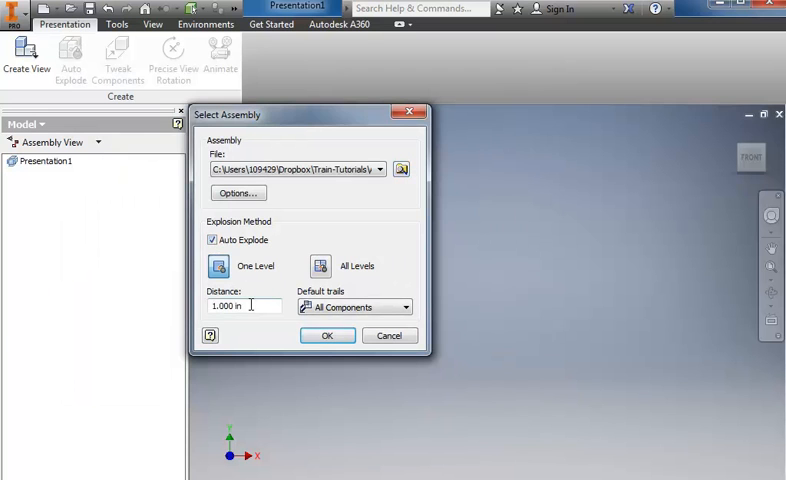
{"action": "type", "text": "3"}
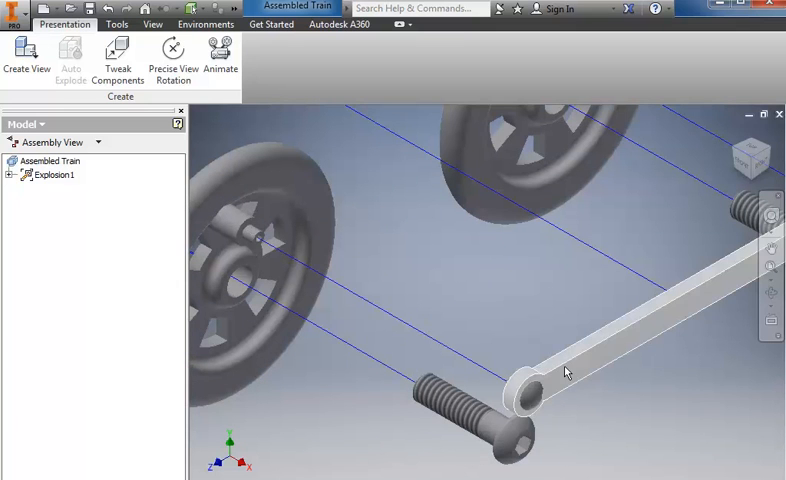
{"action": "mouse_move", "coordinate": [573, 413]}
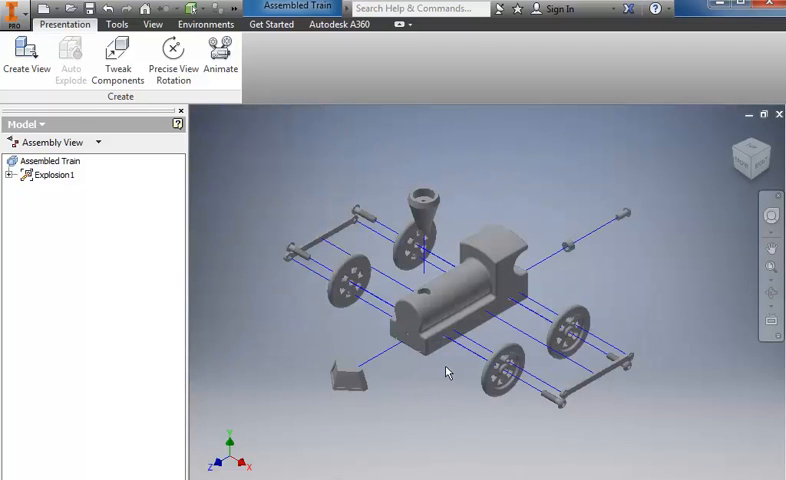
Start tweaking component positions in the auto-exploded Explosion1 view
{"action": "left_click", "coordinate": [118, 55]}
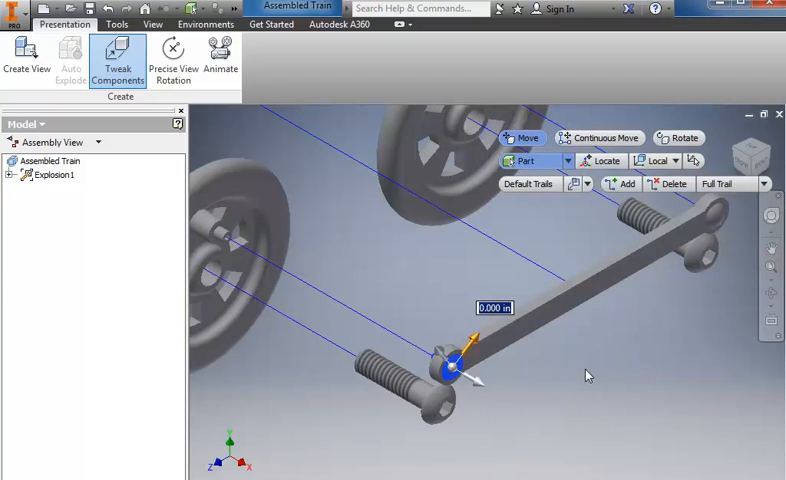
{"action": "mouse_move", "coordinate": [445, 360]}
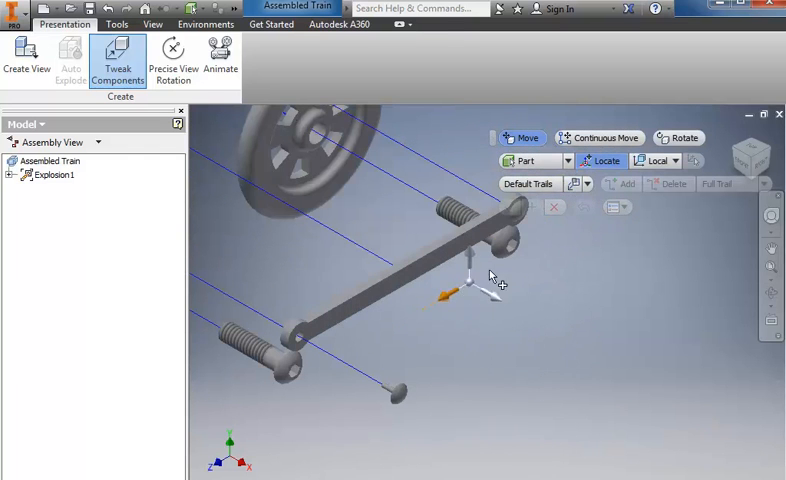
Relocate the move triad to the rod's end to move the peg outward
{"action": "left_click_drag", "start_coordinate": [490, 280], "coordinate": [345, 240]}
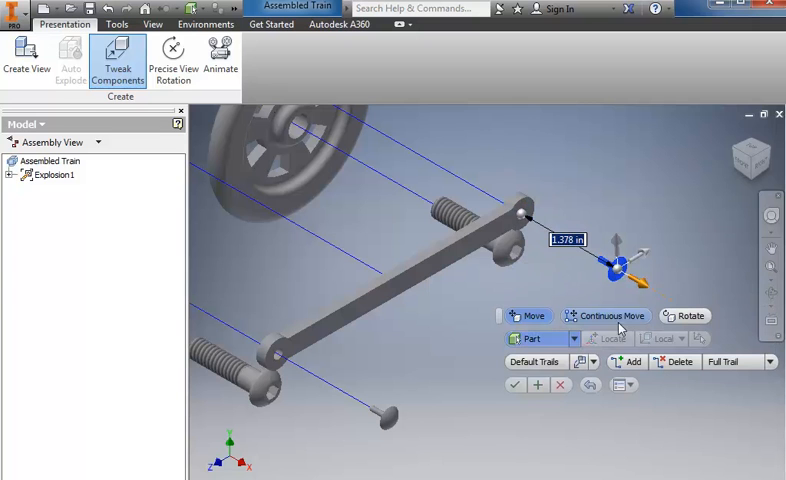
{"action": "mouse_move", "coordinate": [538, 389]}
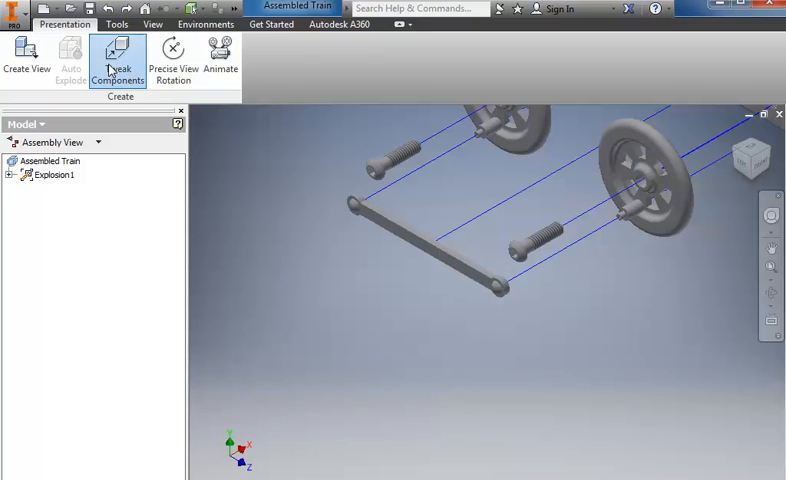
Start another component tweak to select the train's long side rod
{"action": "left_click", "coordinate": [118, 57]}
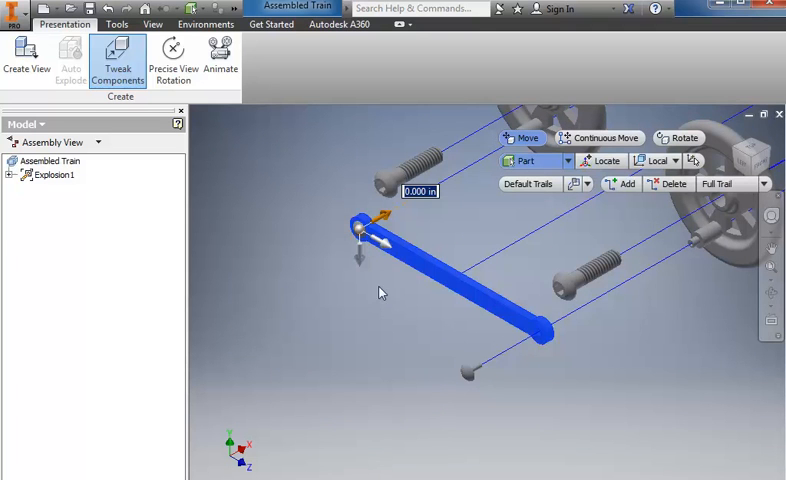
{"action": "mouse_move", "coordinate": [137, 62]}
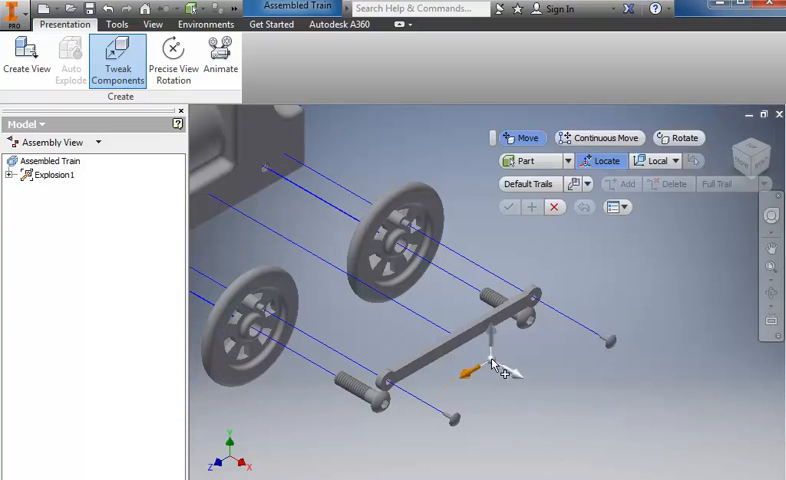
Locate the move triad on the side rod to push it away from the wheels
{"action": "left_click", "coordinate": [480, 360]}
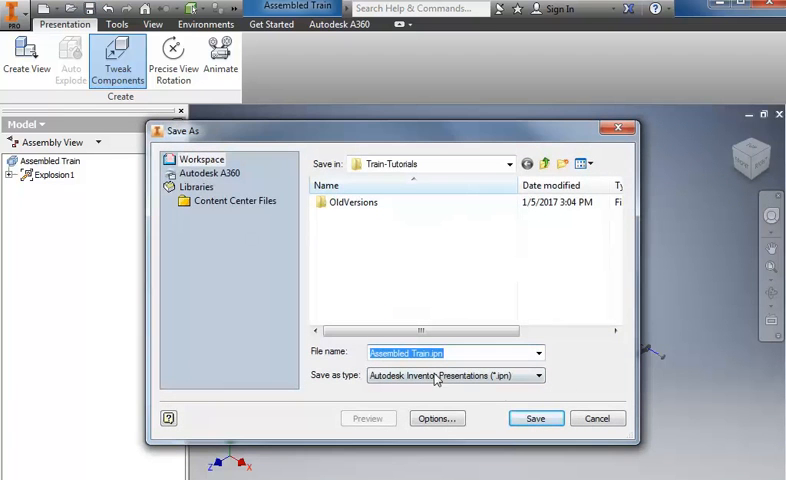
Save the presentation as 'Exploded Train' with all dependent files
{"action": "type", "text": "E"}
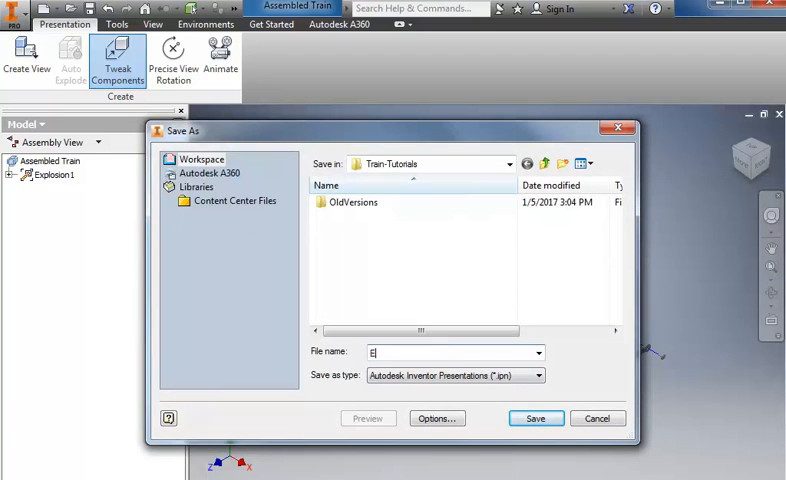
{"action": "type", "text": "xploded Train"}
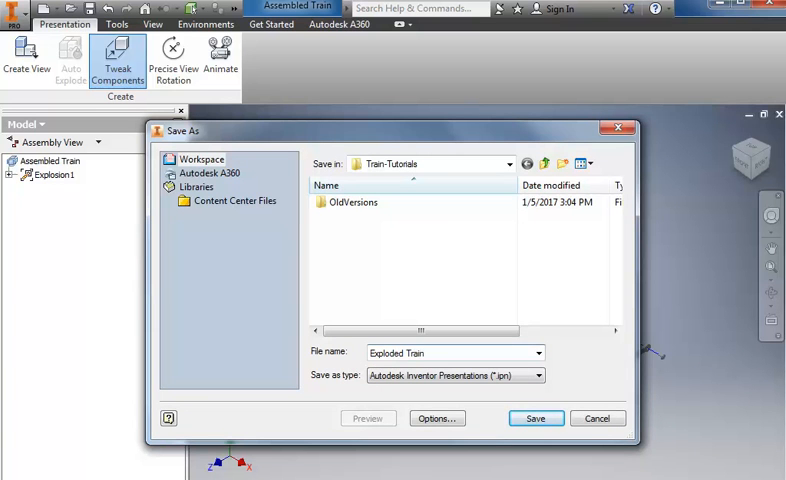
{"action": "left_click", "coordinate": [536, 418]}
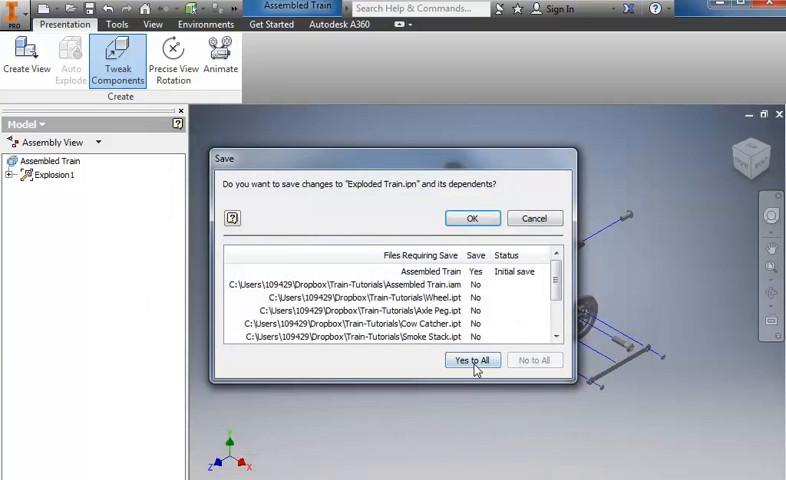
{"action": "left_click", "coordinate": [472, 360]}
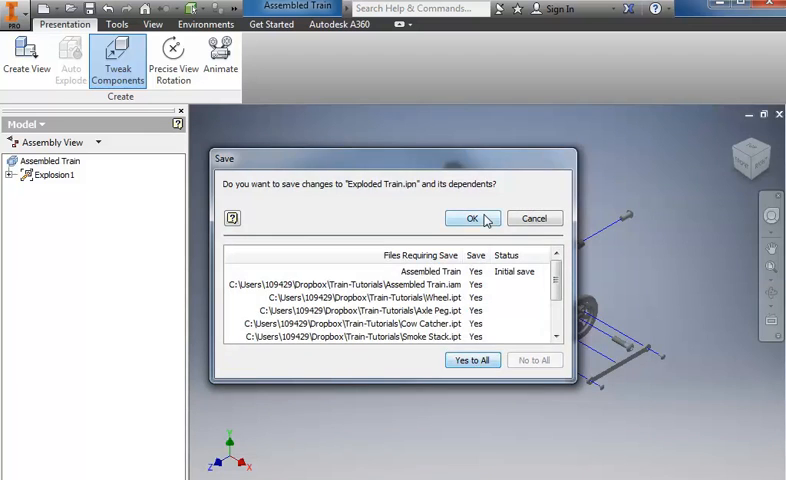